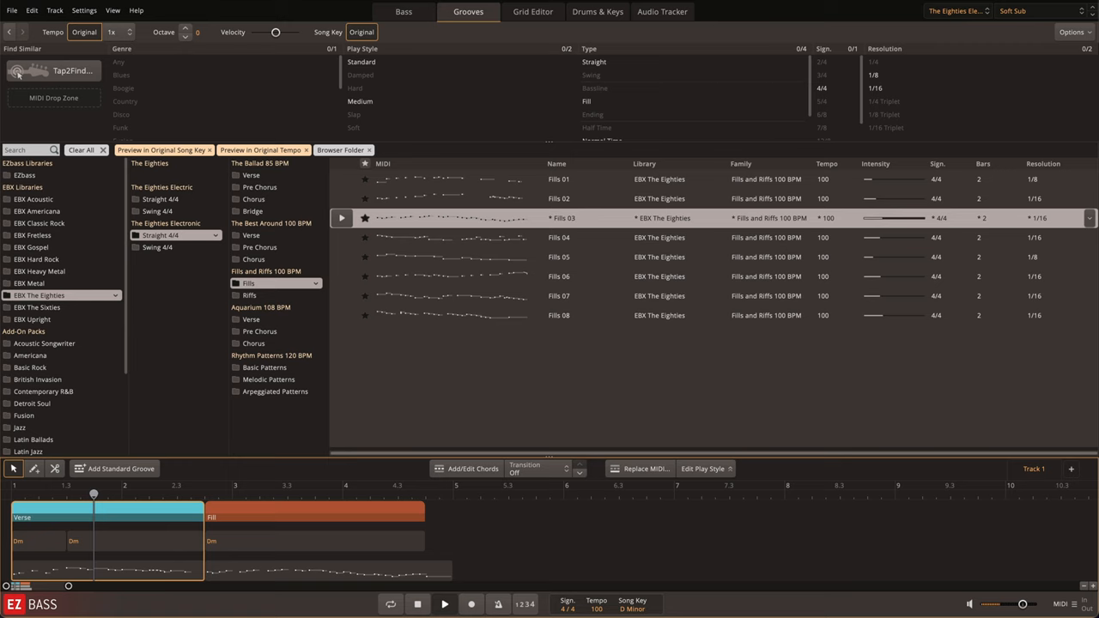
Step: Clear the song track and browse The Eighties 'One More Day 102 BPM' grooves
{"action": "left_click_drag", "start_coordinate": [92, 494], "coordinate": [185, 495]}
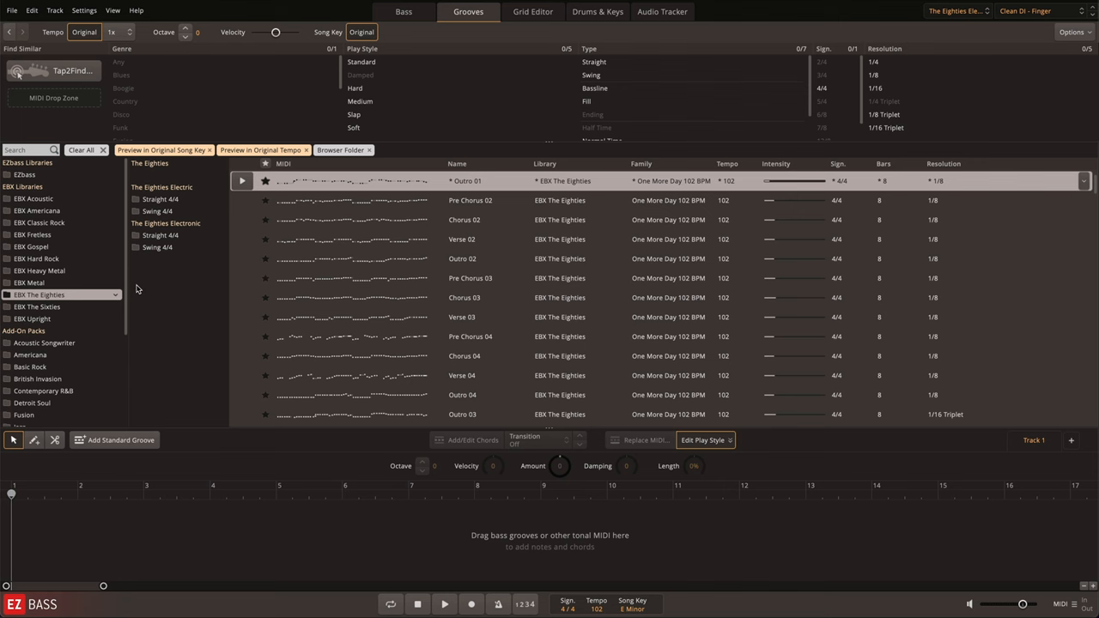
Step: Browse the electric Swing 4/4 and Straight 4/4 folders, then bring up Tap2Find
{"action": "left_click", "coordinate": [160, 200]}
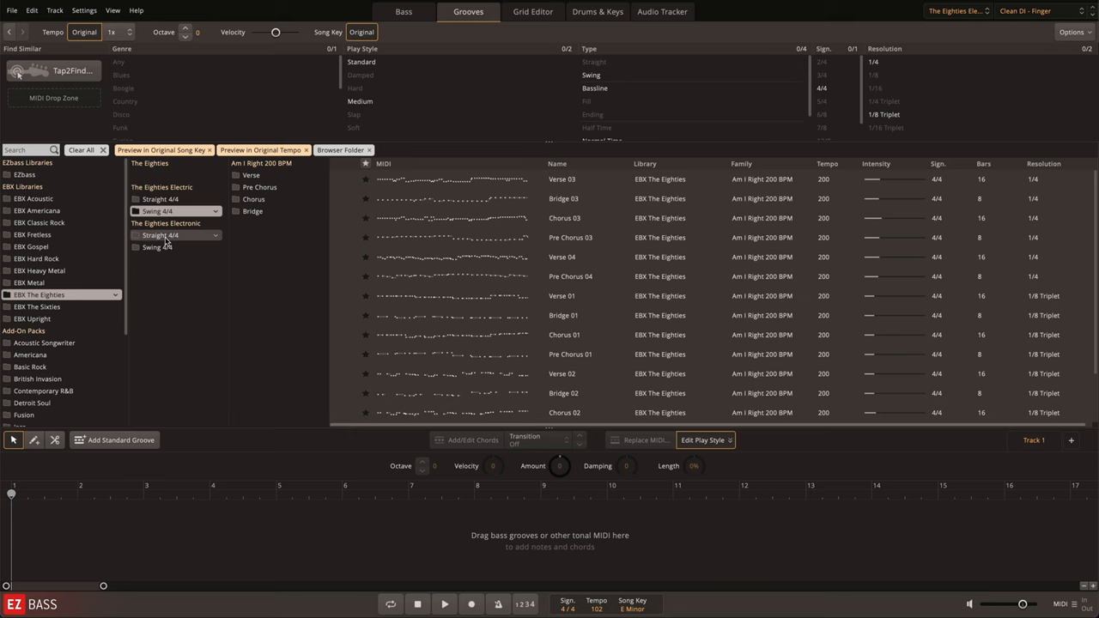
{"action": "left_click", "coordinate": [247, 283]}
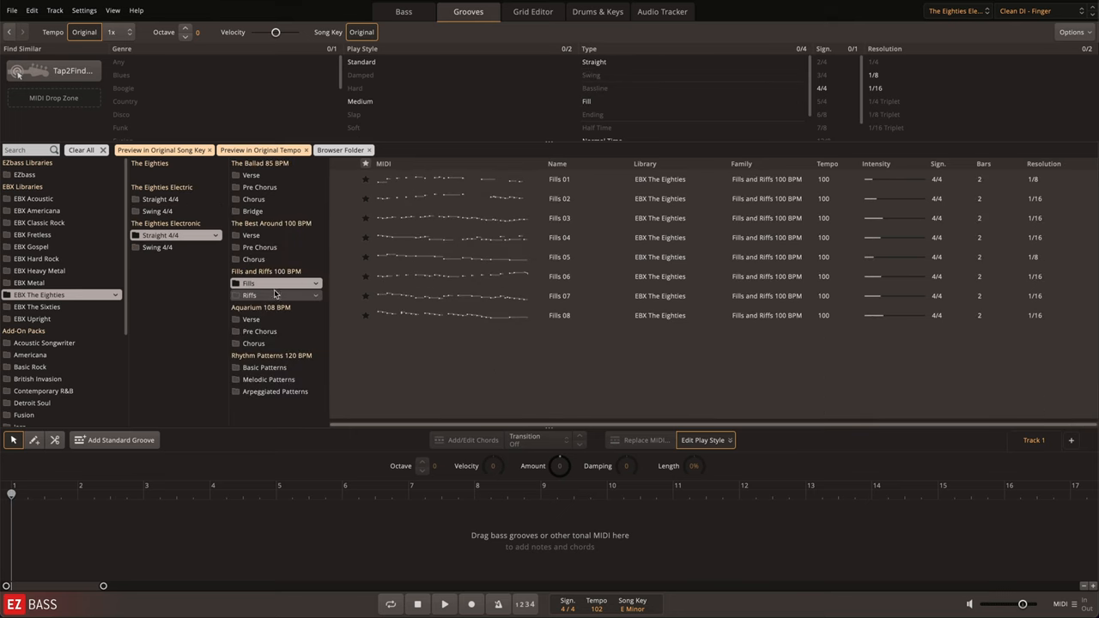
{"action": "left_click", "coordinate": [249, 295]}
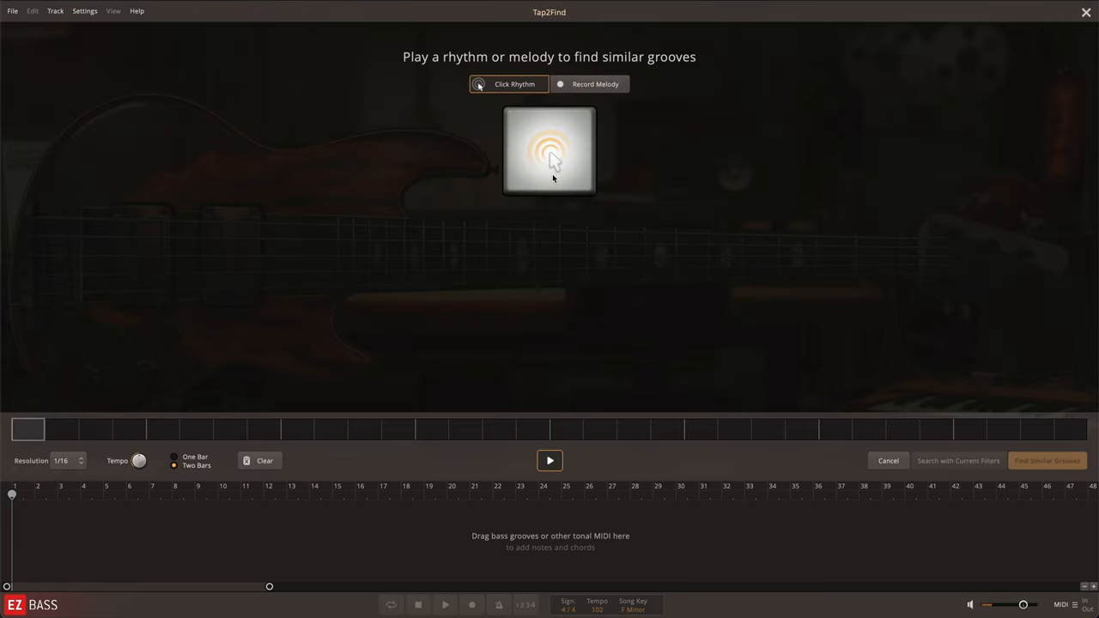
Step: Tap a rhythm on the pad and list the grooves ranked by match to it
{"action": "left_click", "coordinate": [550, 151]}
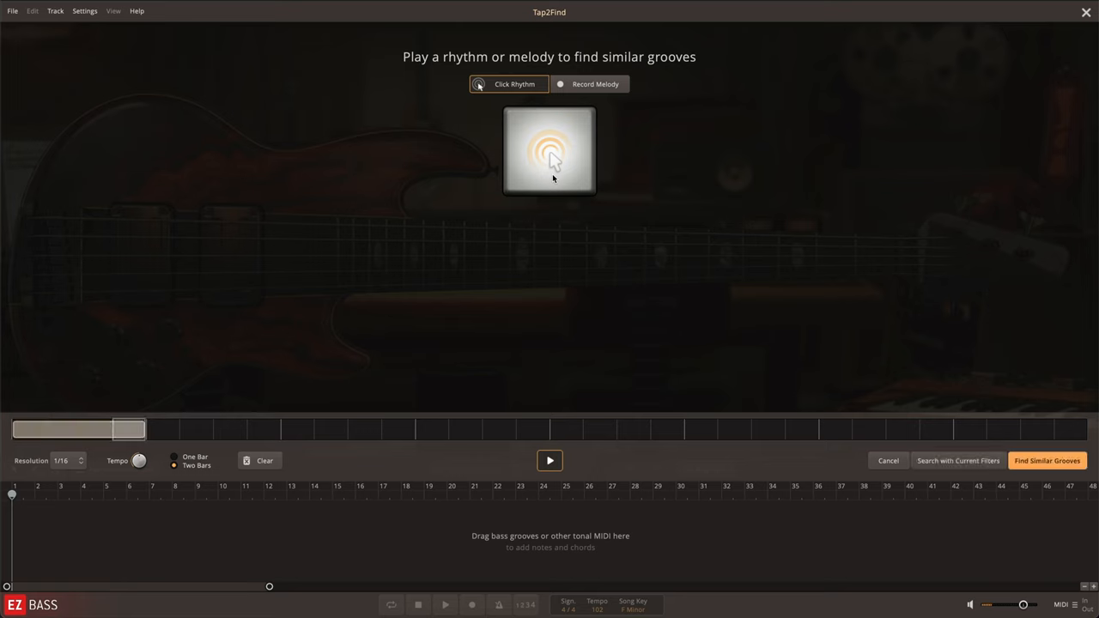
{"action": "left_click", "coordinate": [550, 151]}
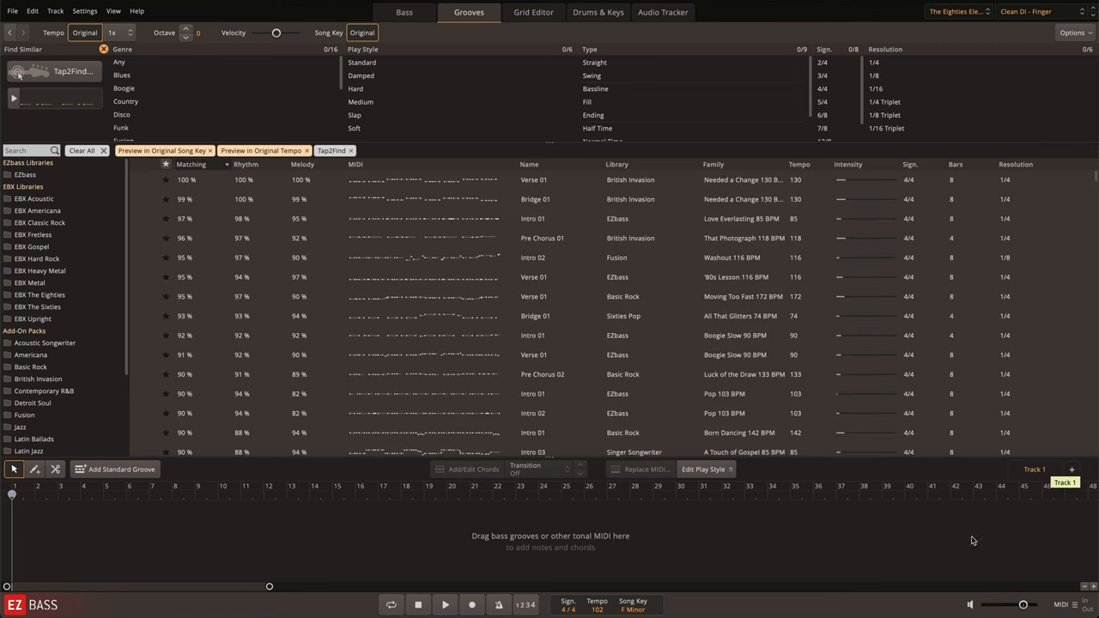
Step: Filter matches to EBX The Eighties with Standard play style and place Outro 01 on the track
{"action": "left_click", "coordinate": [38, 295]}
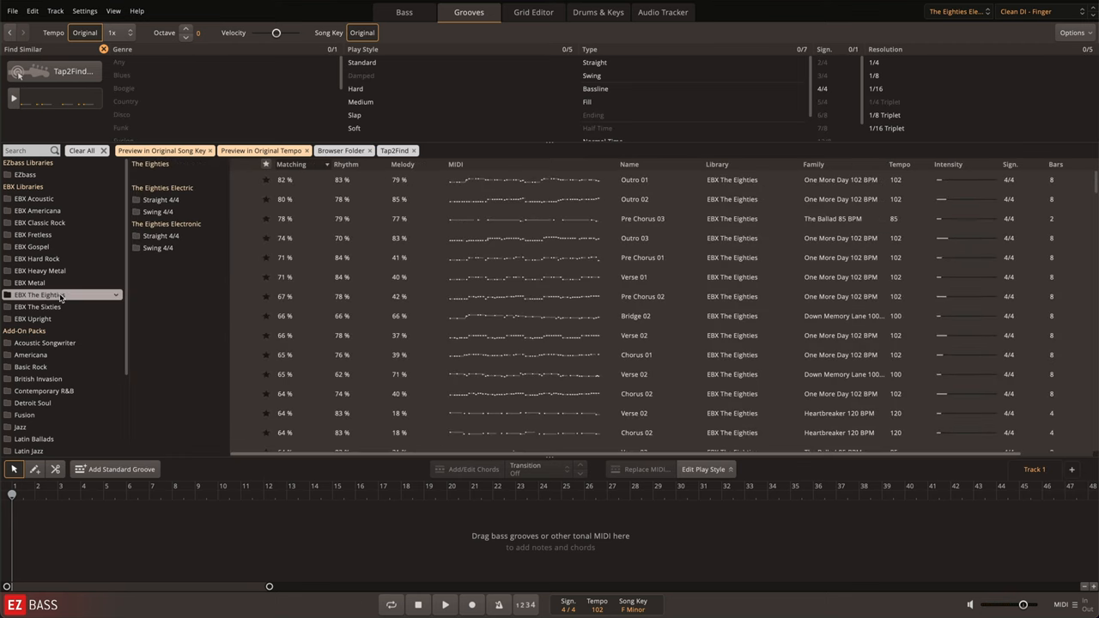
{"action": "left_click", "coordinate": [361, 61]}
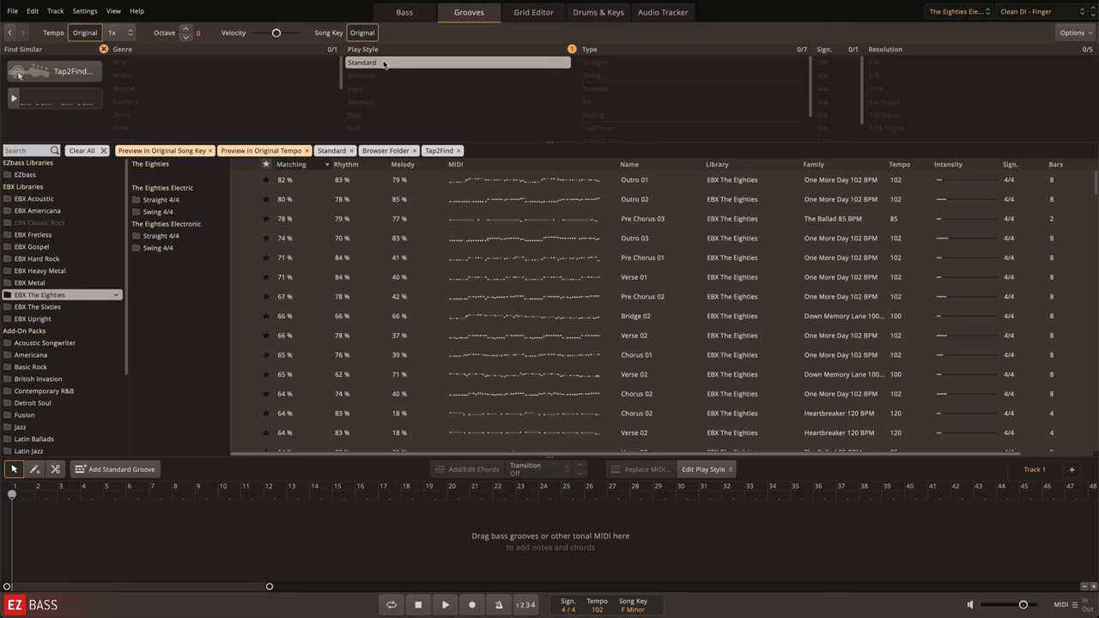
{"action": "left_click", "coordinate": [594, 62]}
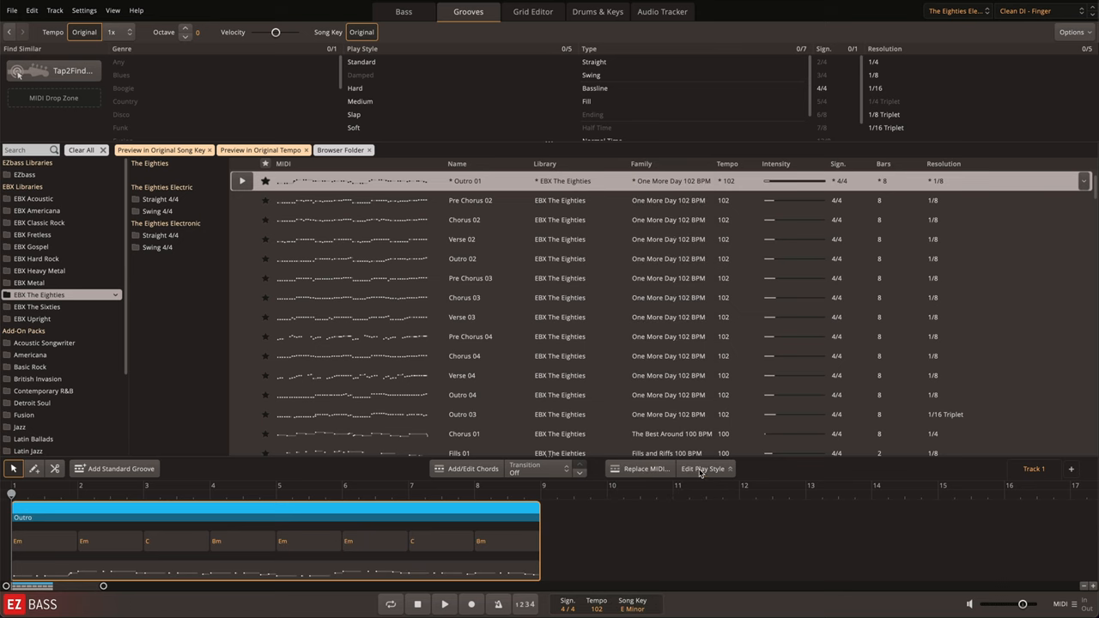
Step: Enable Add/Edit Chords and choose a new chord for the bass line's last section
{"action": "left_click", "coordinate": [704, 467]}
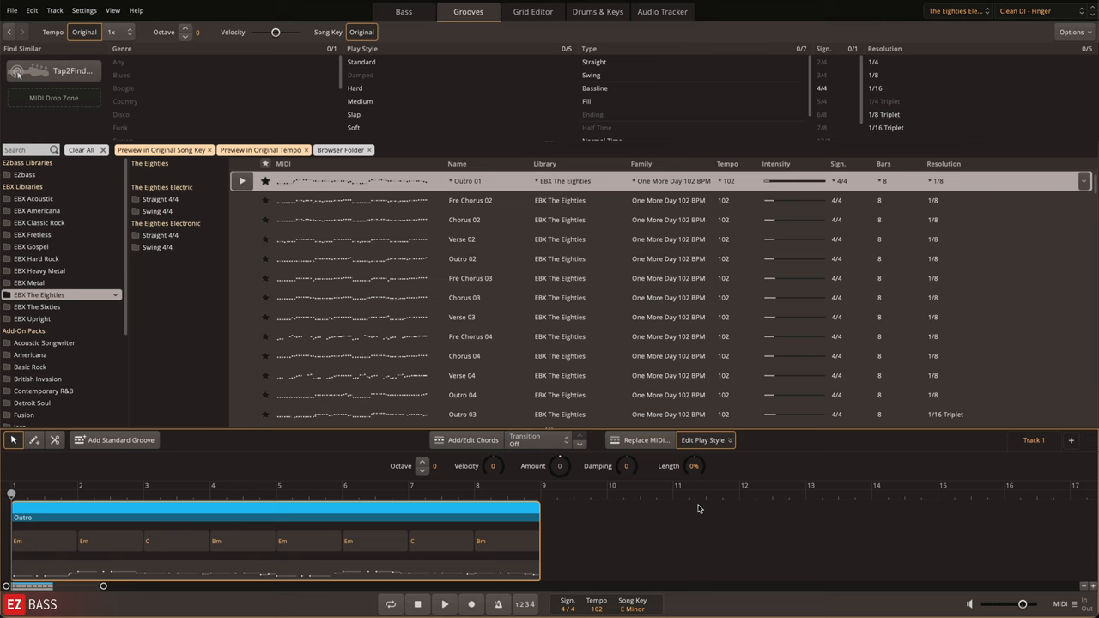
{"action": "mouse_move", "coordinate": [601, 567]}
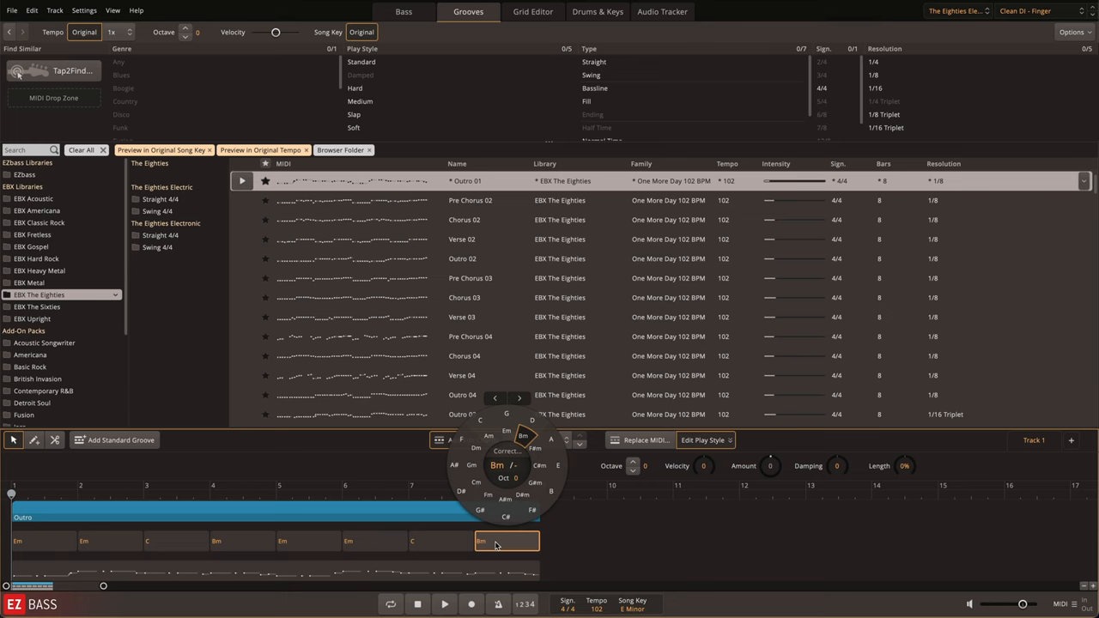
{"action": "left_click", "coordinate": [532, 10]}
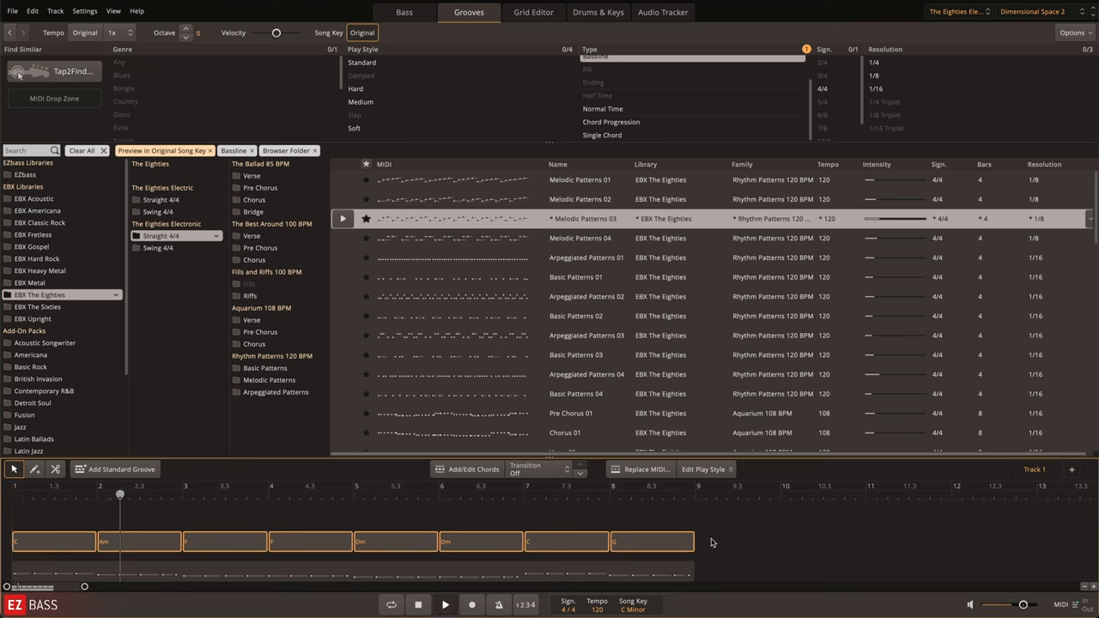
Step: Display the C, Am, F, Dm chord names above the bass-line clip
{"action": "left_click", "coordinate": [203, 495]}
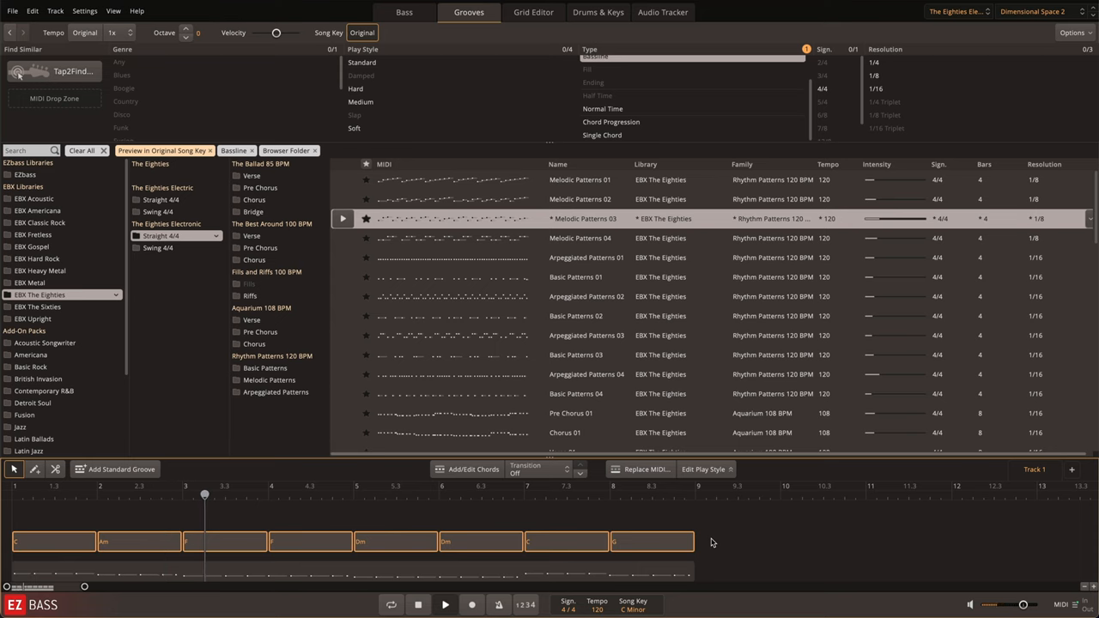
{"action": "left_click", "coordinate": [292, 494]}
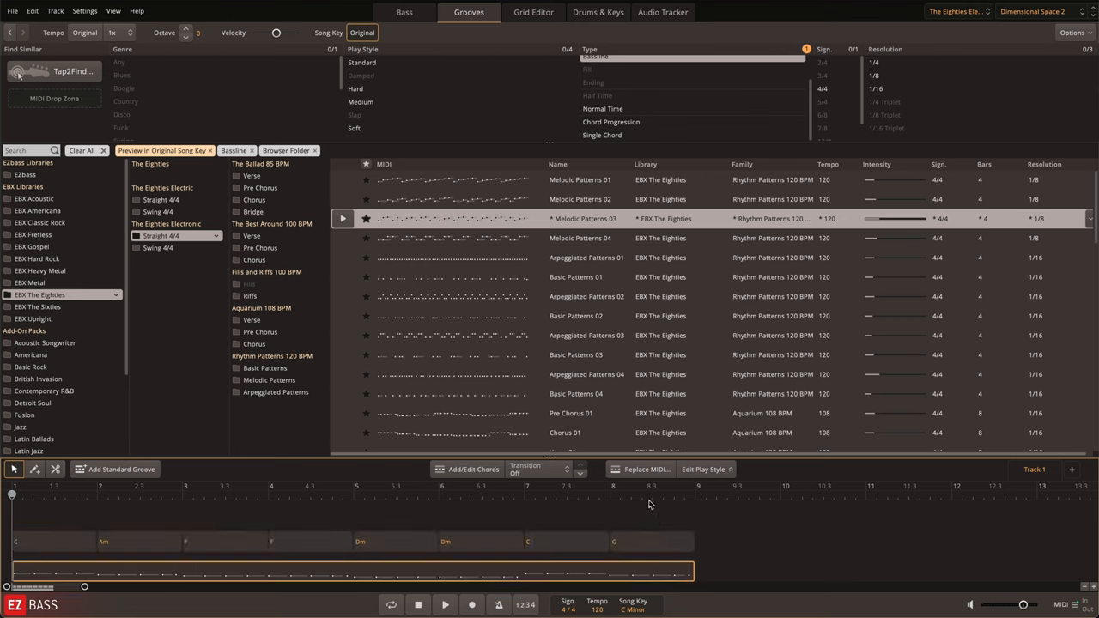
Step: Replace the bass line's MIDI with Melodic Patterns 03 and save the change
{"action": "left_click", "coordinate": [343, 218]}
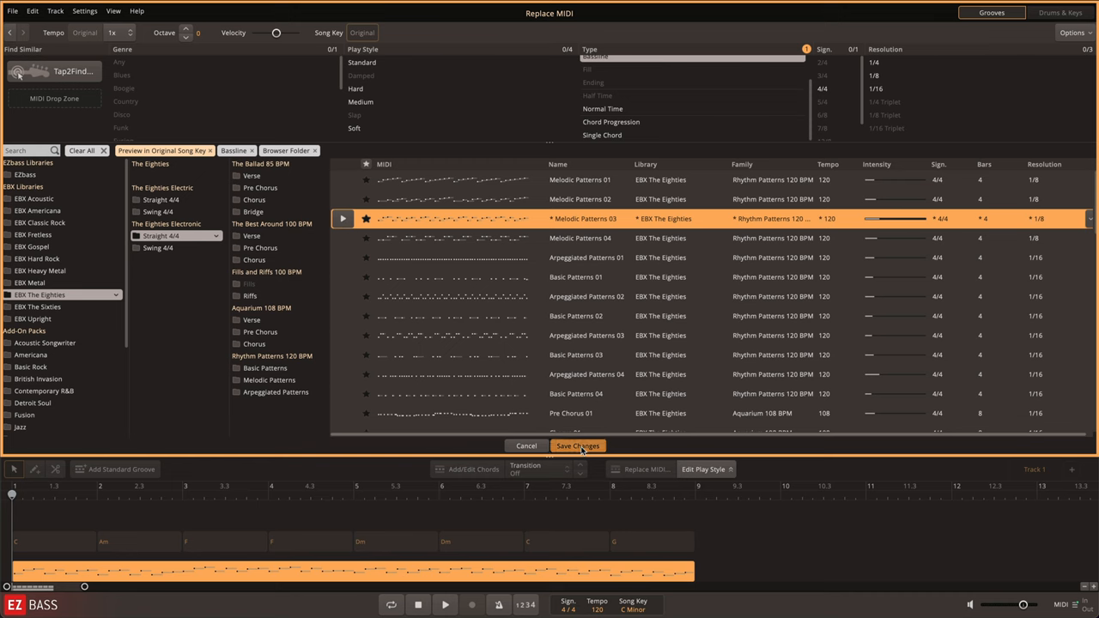
{"action": "left_click", "coordinate": [577, 447]}
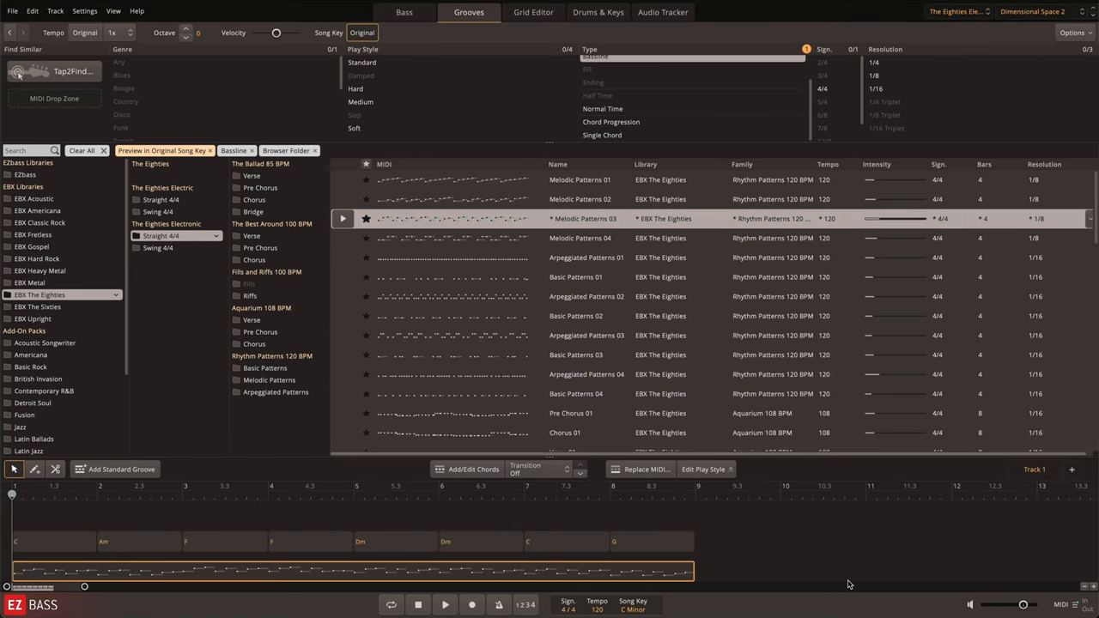